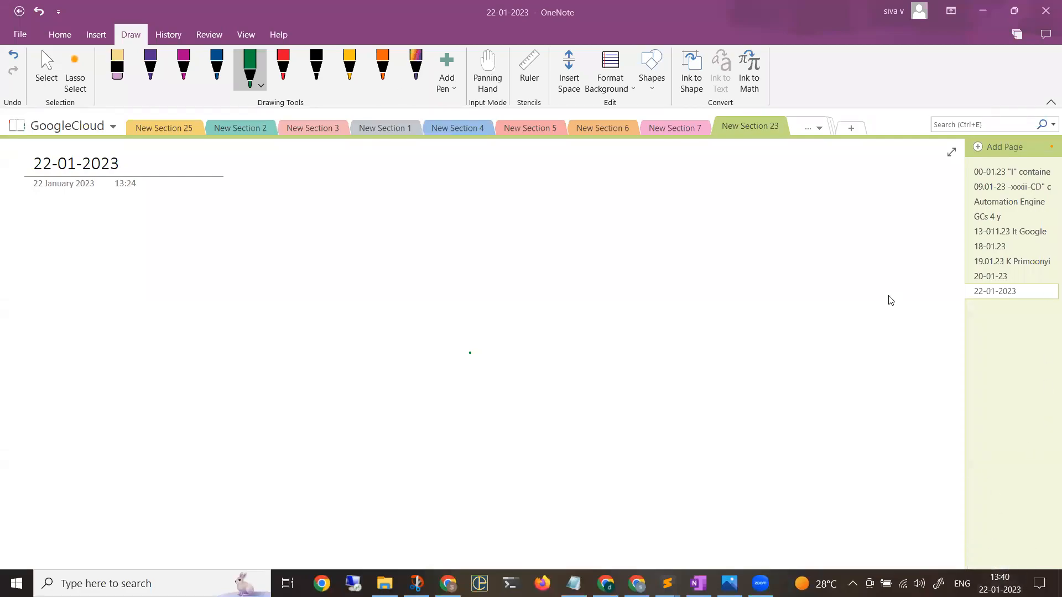
Check today's date on the taskbar calendar and pick the dark blue pen for writing
left_click(996, 583)
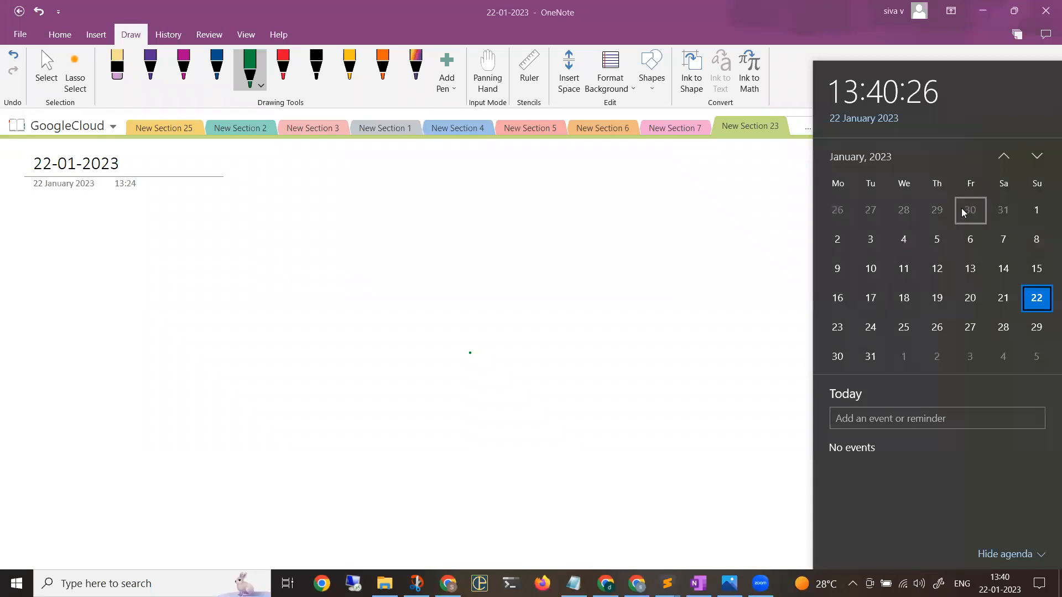
left_click(1035, 156)
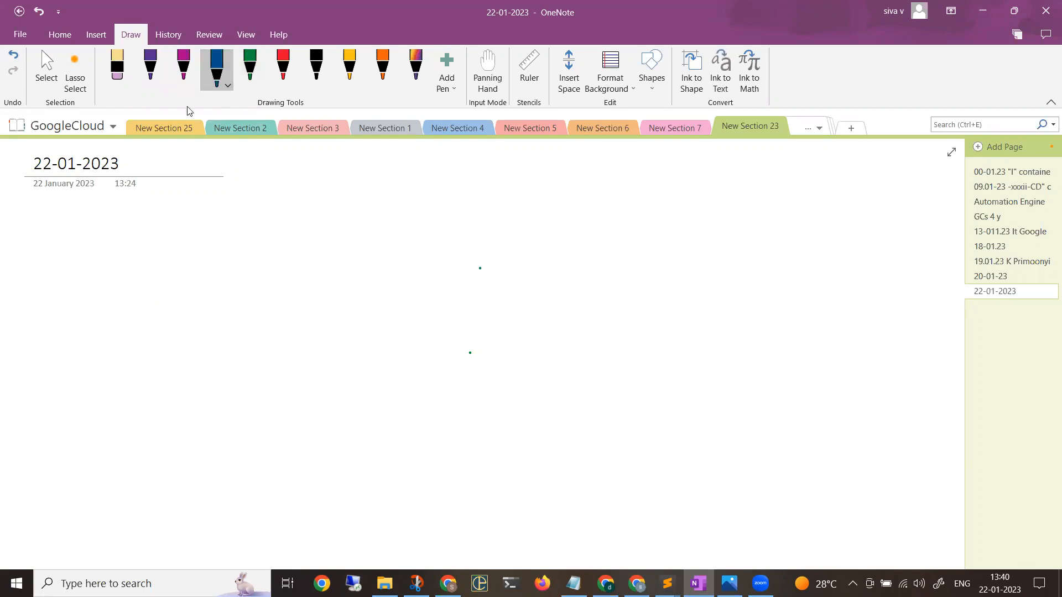
Handwrite the start date Feb 01 – 2023 and the class timing 7 – 8:30 Am
left_click_drag(109, 240, 170, 226)
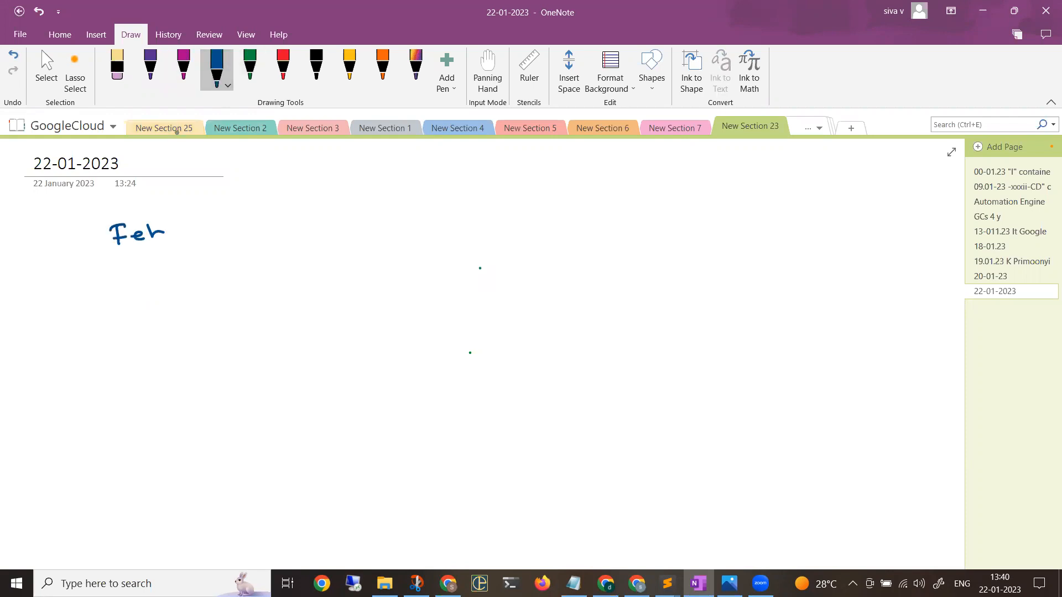
left_click_drag(169, 230, 294, 223)
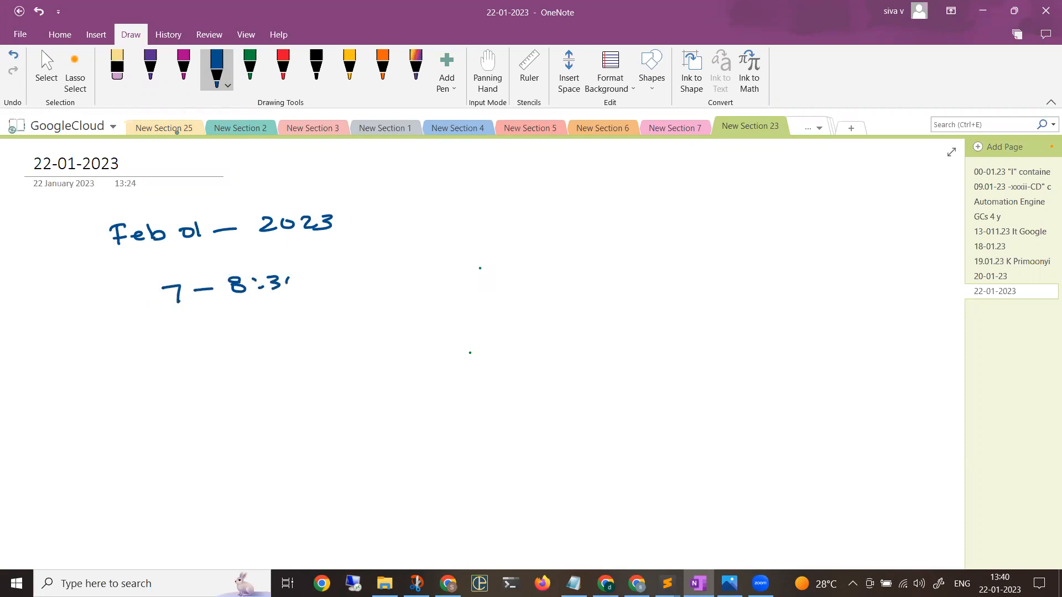
left_click_drag(351, 284, 399, 278)
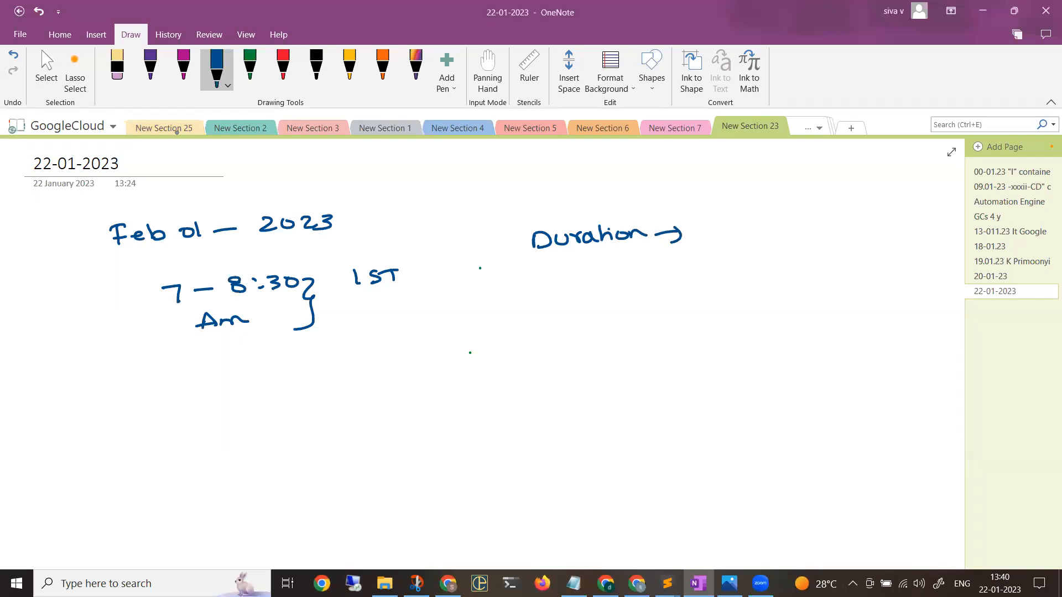
Handwrite the Duration → 2months note with a one-week extension beneath it
left_click_drag(728, 223, 816, 223)
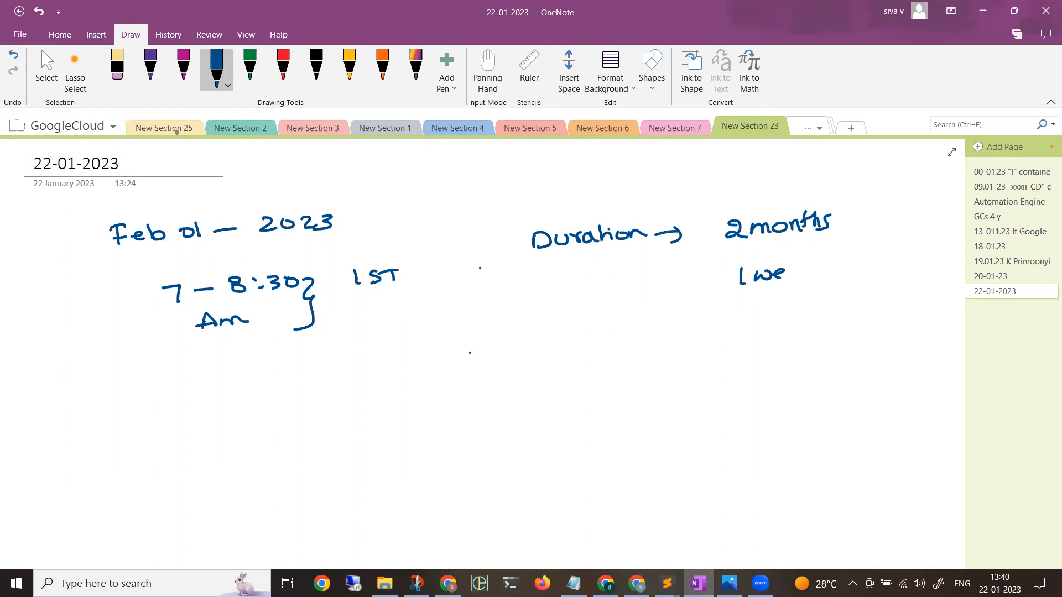
left_click_drag(745, 275, 853, 274)
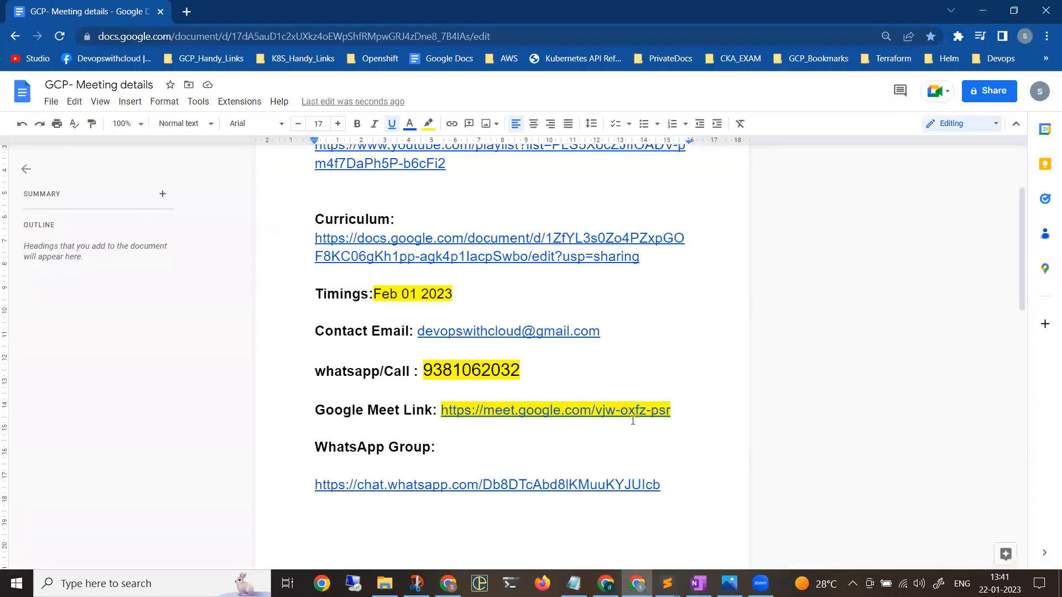
Open the Google Meet link from the meeting-details doc
left_click(554, 411)
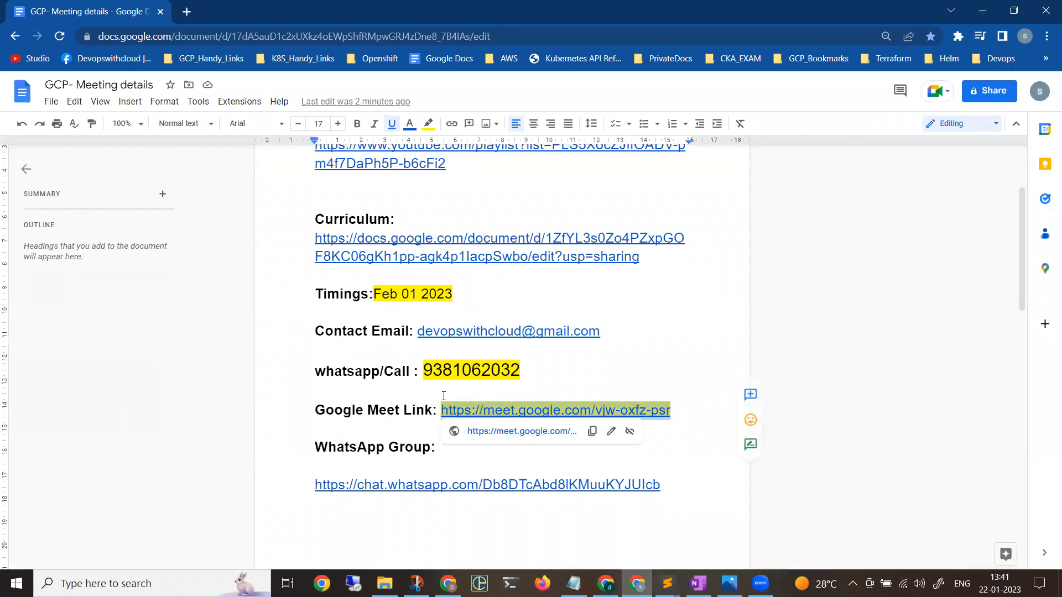
left_click(554, 411)
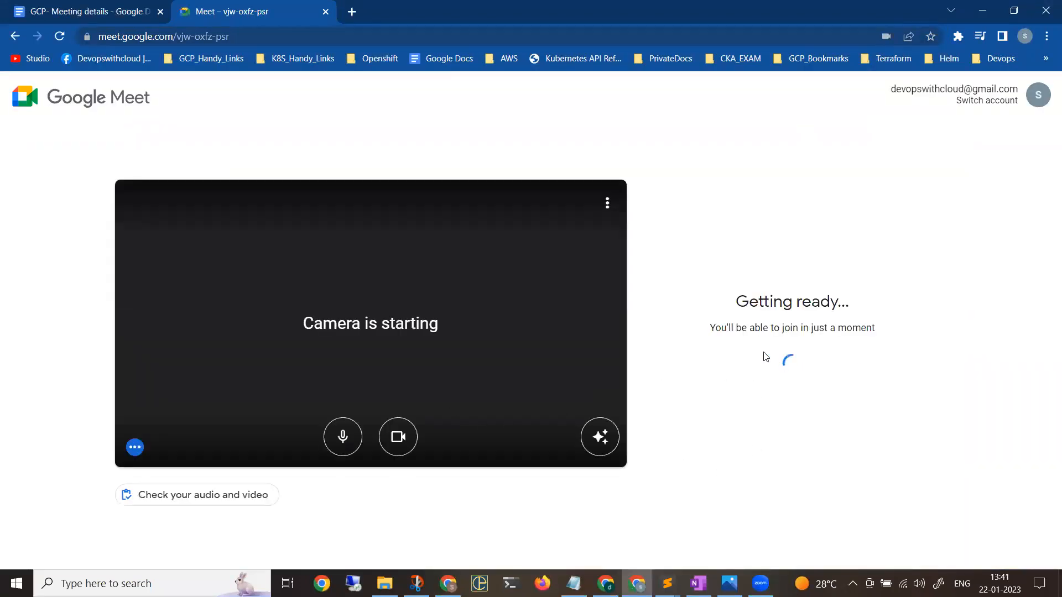
Turn off the microphone and camera on the Meet pre-join screen, then close the Meet tab
left_click(343, 436)
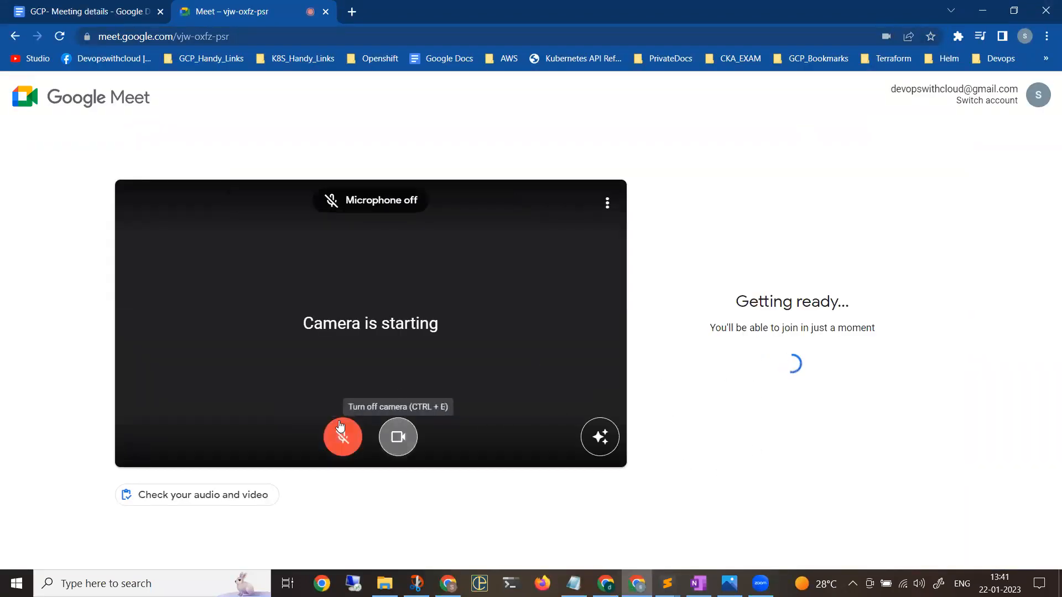
left_click(398, 437)
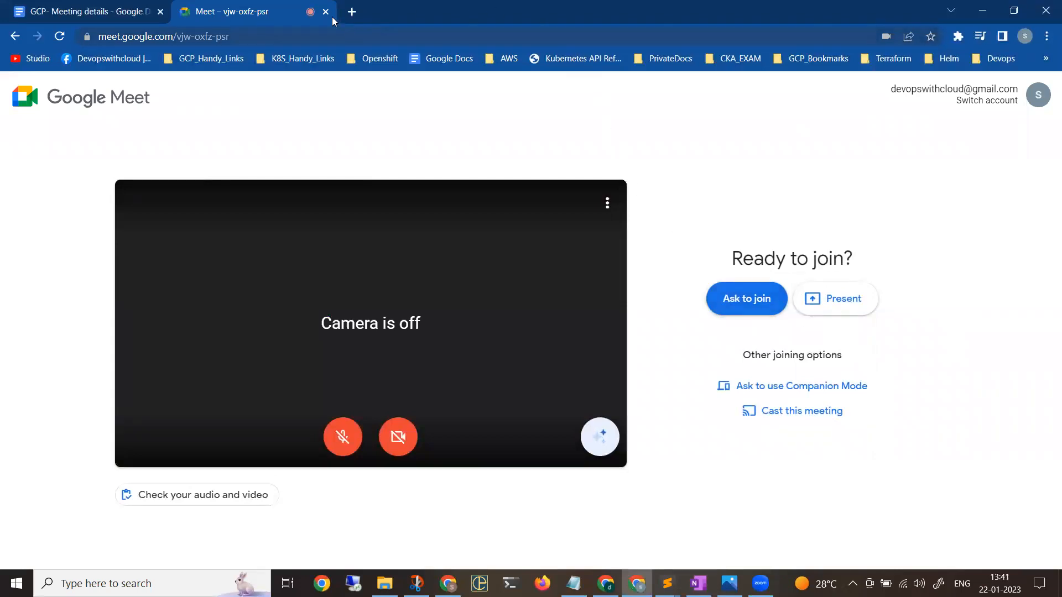
left_click(325, 11)
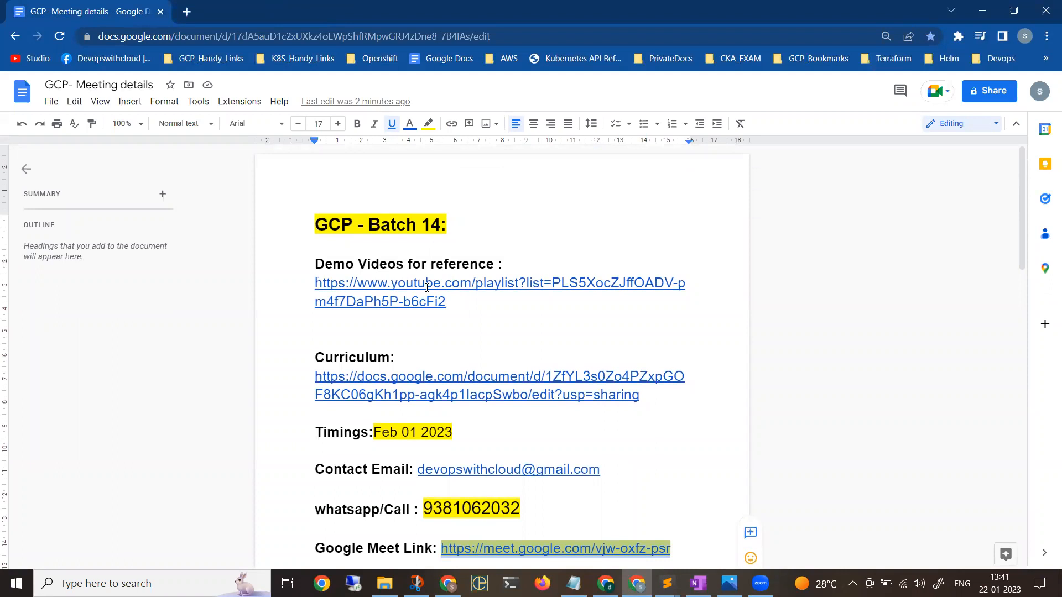
Scroll through the meeting details doc and return to the OneNote page
scroll("down", 3)
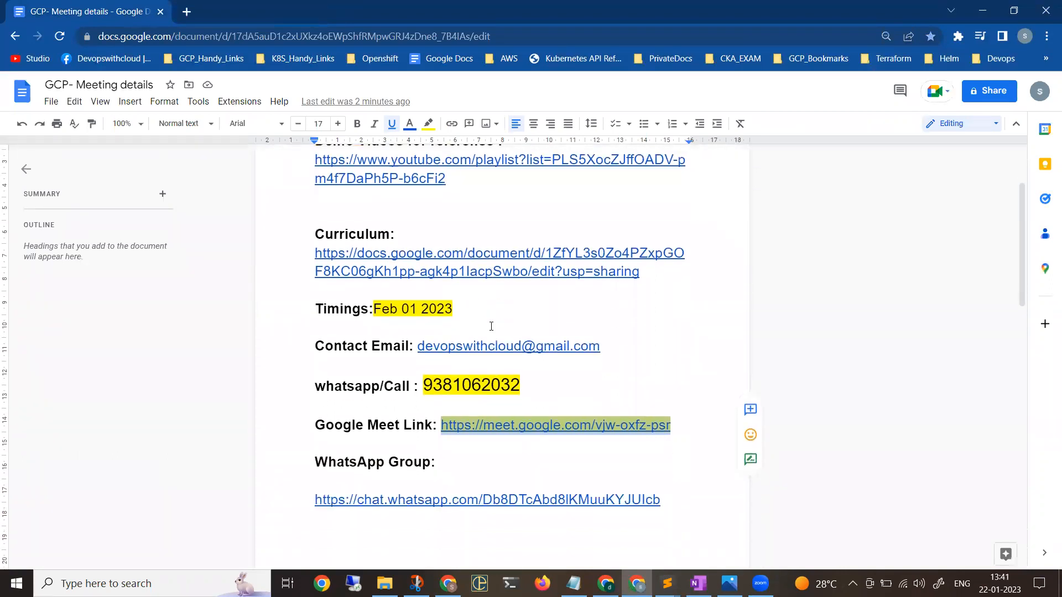
scroll("down", 3)
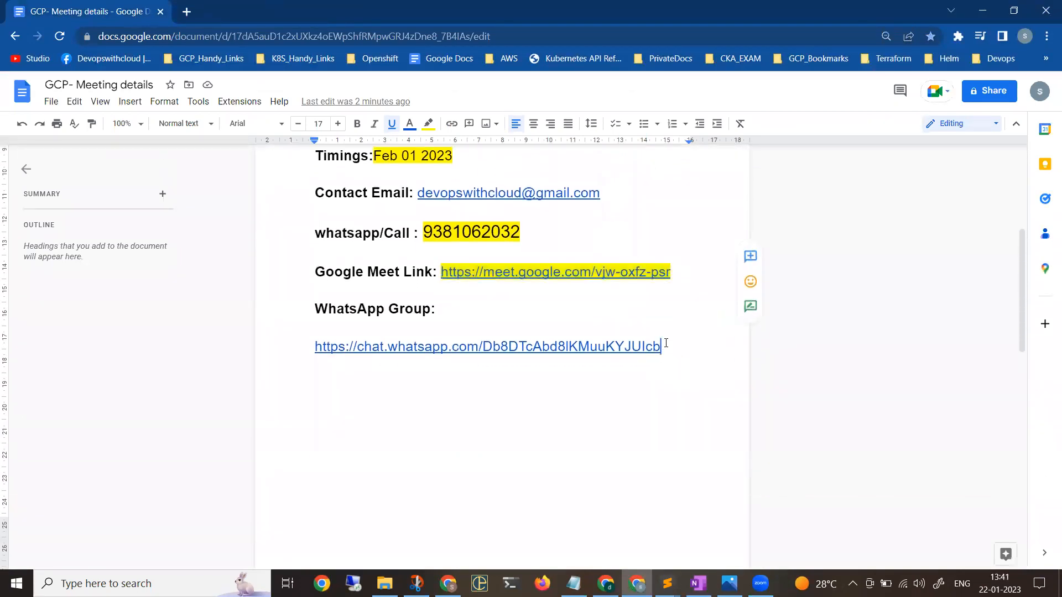
left_click(487, 346)
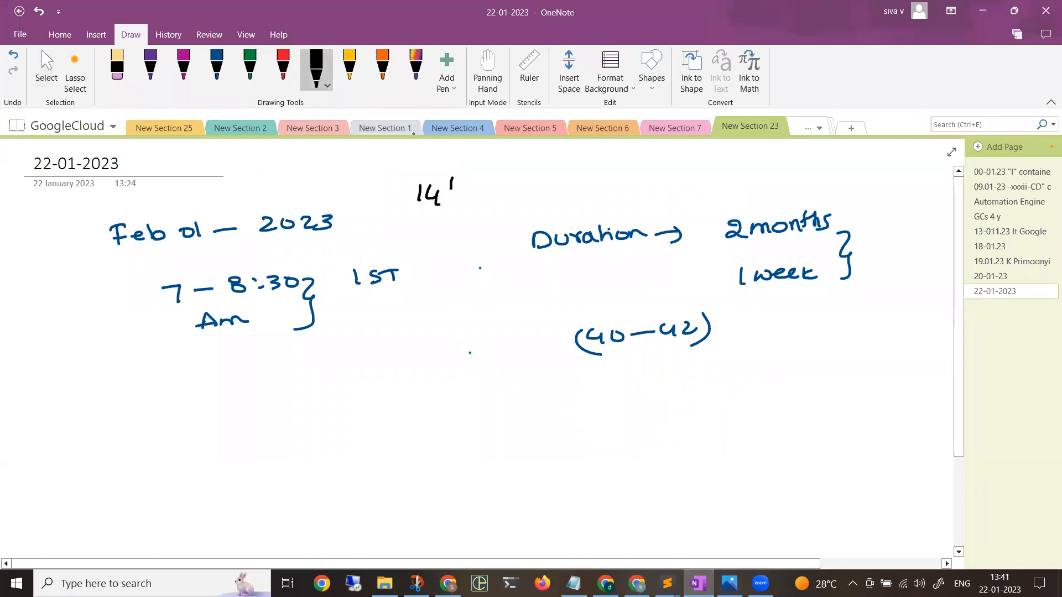
Write the 14th Batch heading in black ink at the top of the notes
left_click_drag(447, 185, 539, 186)
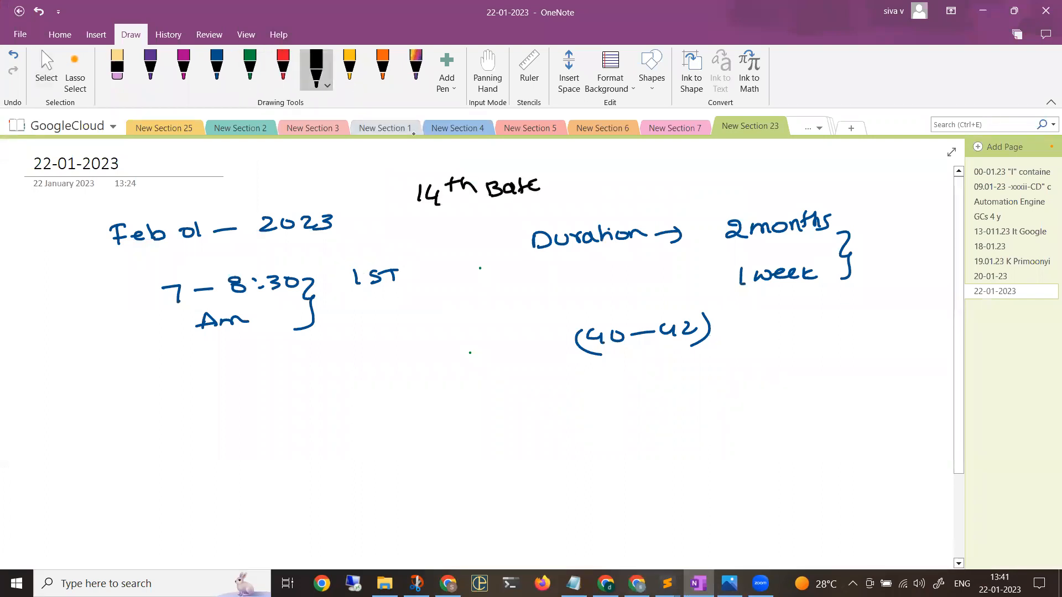
left_click_drag(406, 197, 579, 197)
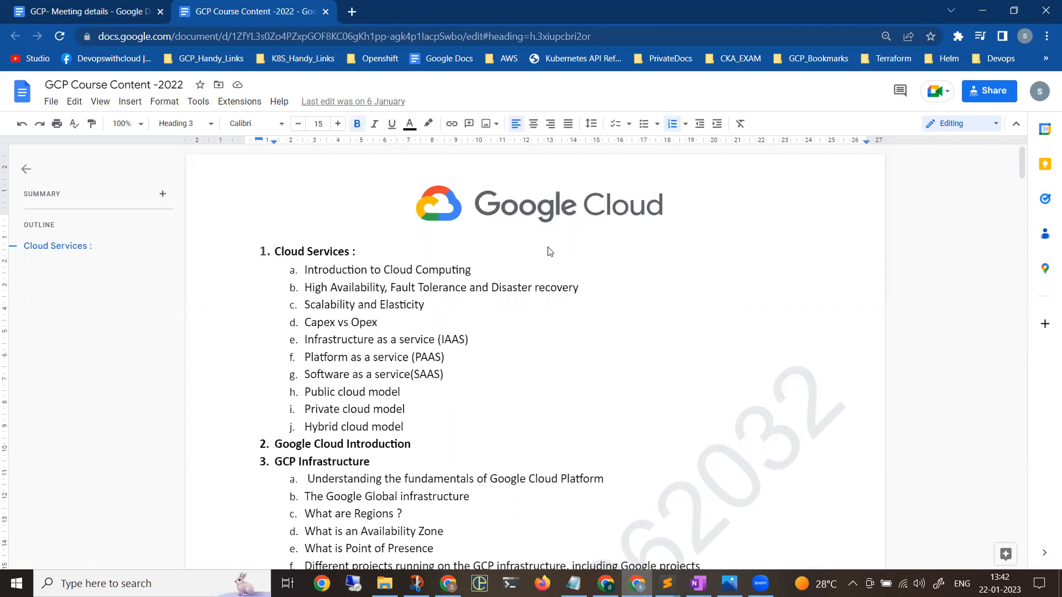
Check February 2023 dates on the calendar from the meeting-details doc, then return to the course content doc
left_click(276, 251)
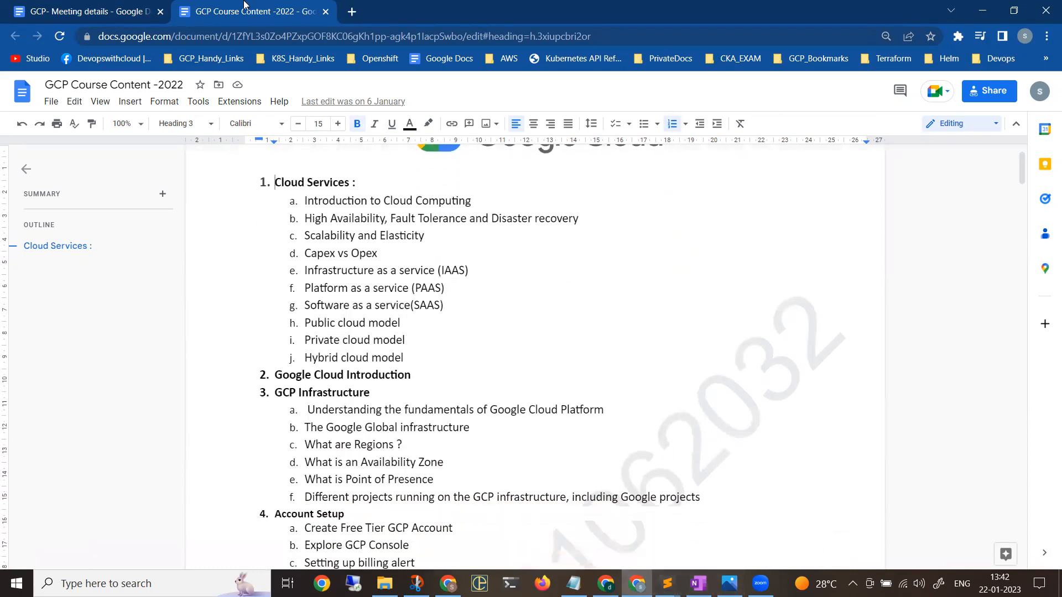
left_click(81, 11)
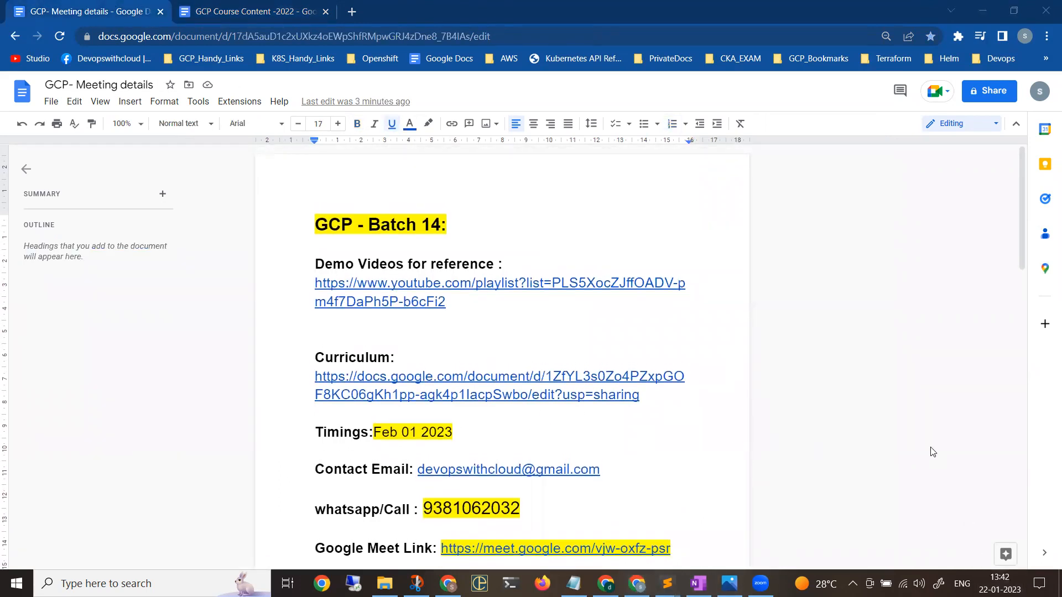
left_click(997, 583)
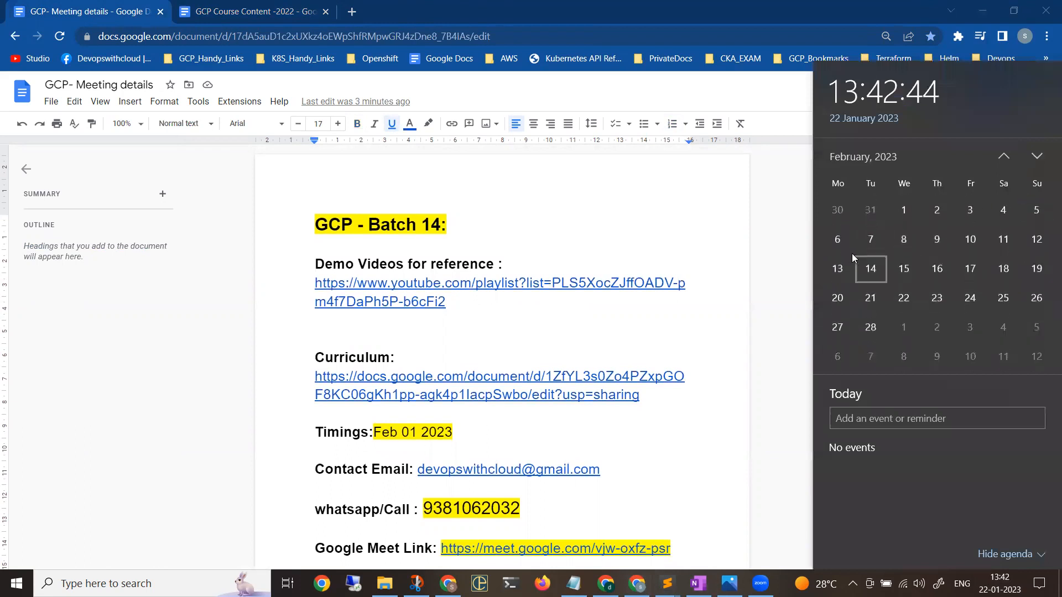
mouse_move(590, 313)
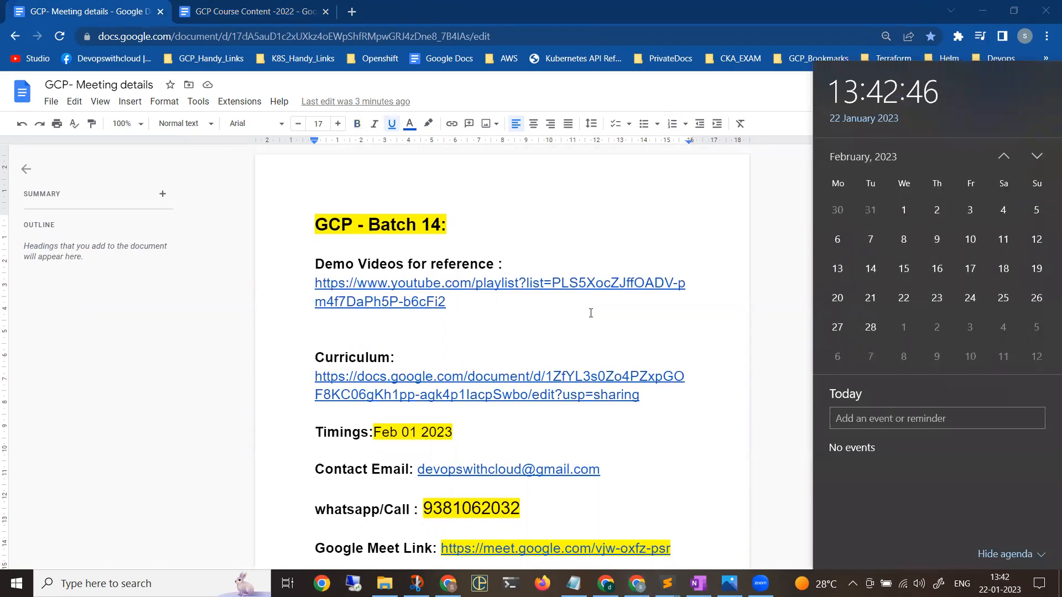
scroll("down", 3)
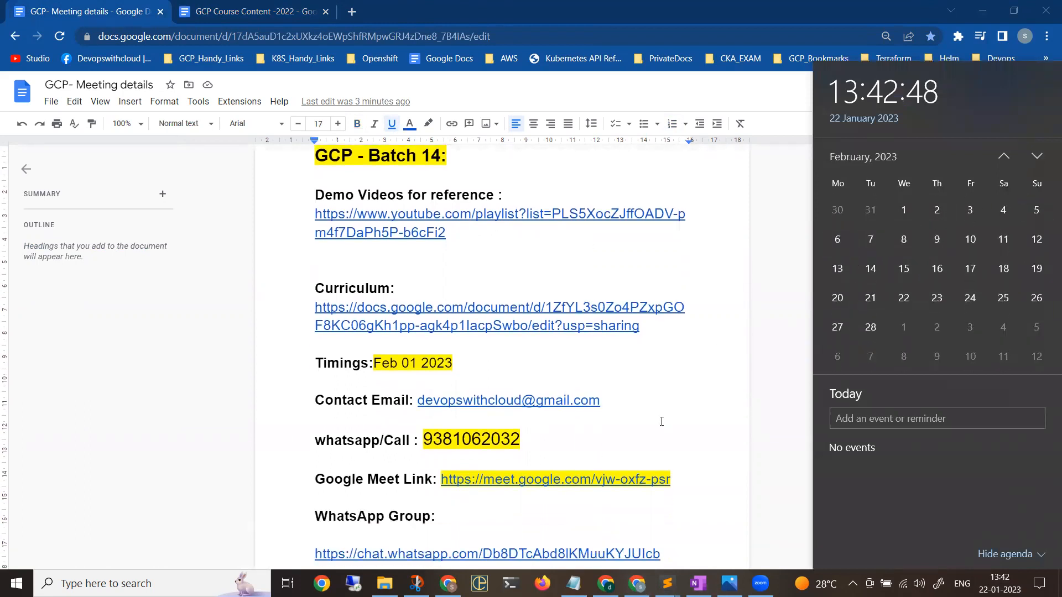
left_click(255, 11)
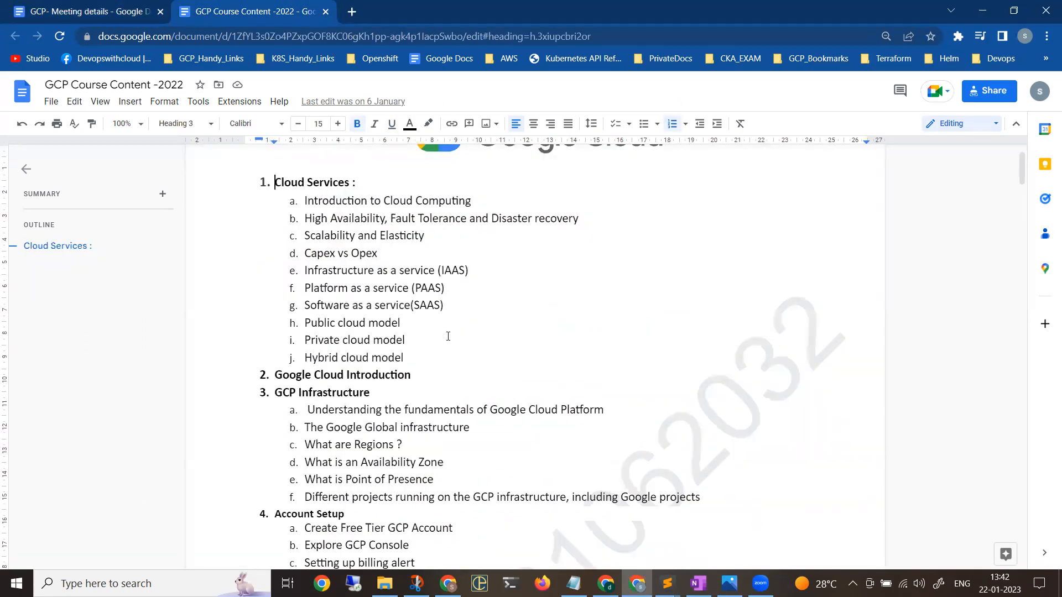
Browse the curriculum topic list down to Load Balancers and Instance Groups, then go back to meeting details
scroll("down", 3)
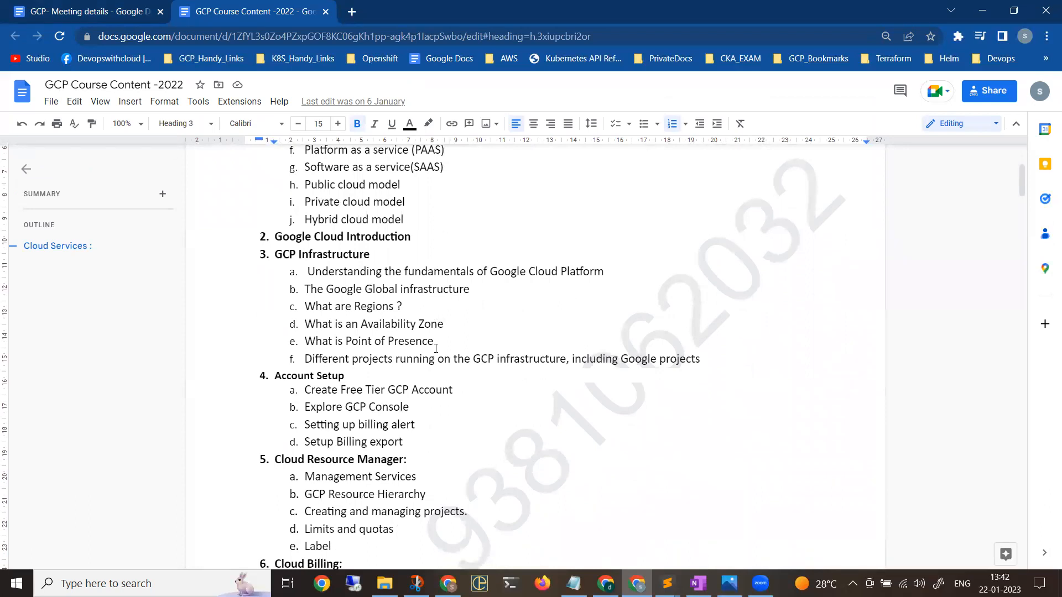
scroll("down", 3)
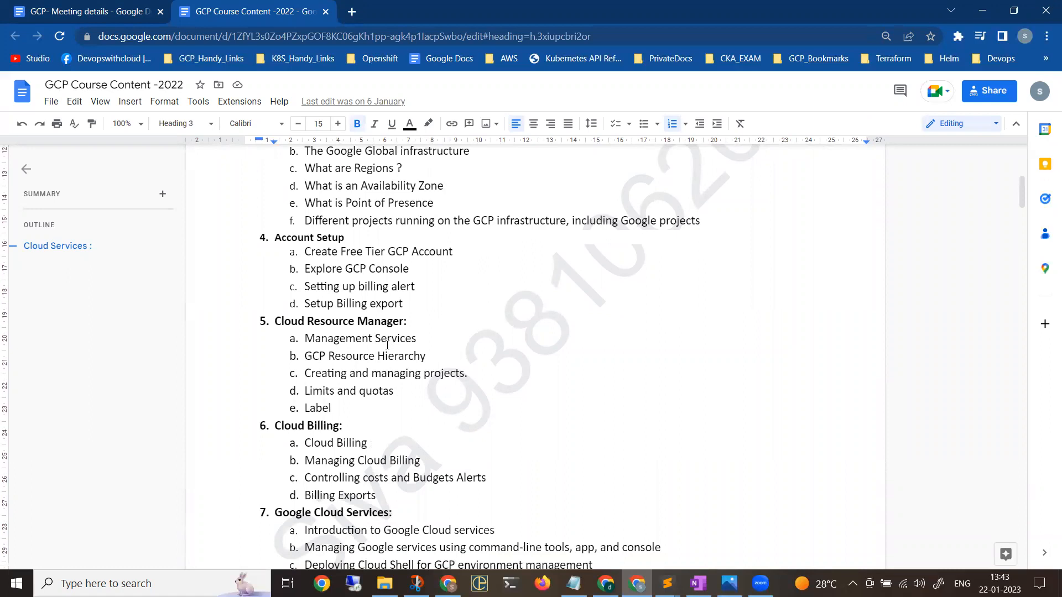
scroll("down", 3)
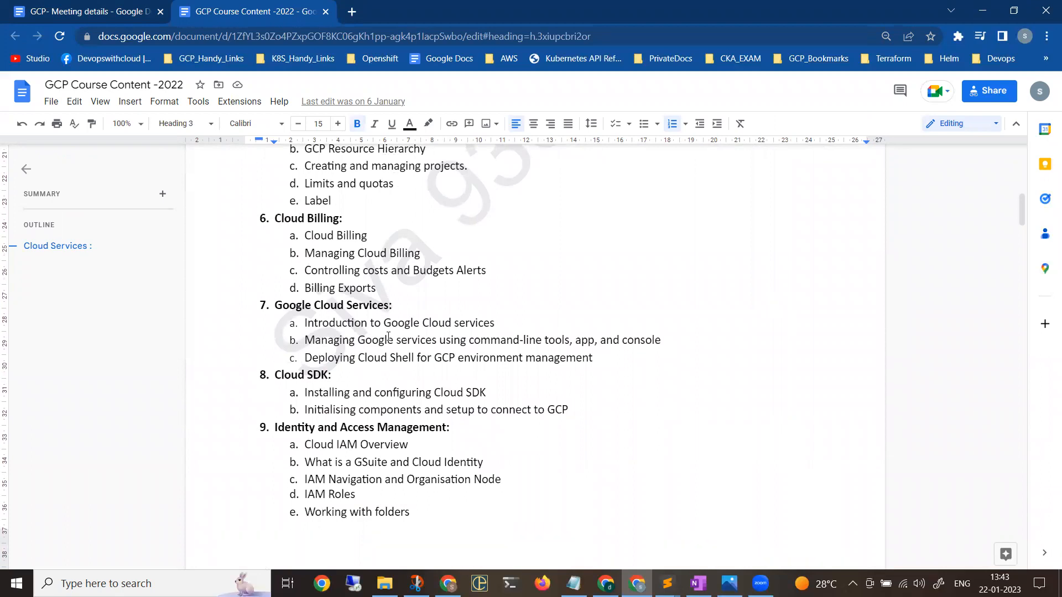
scroll("down", 3)
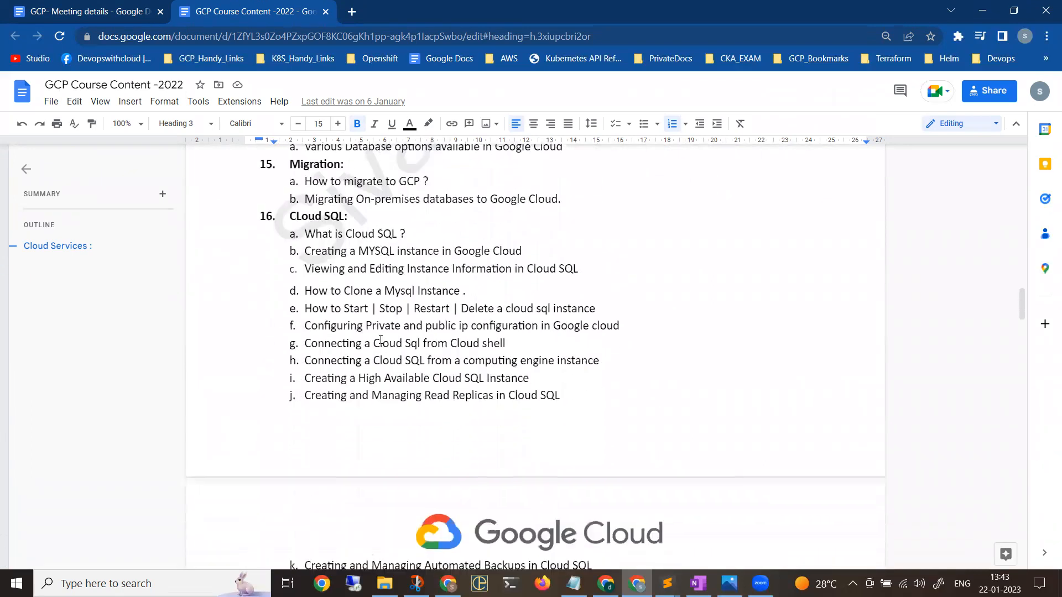
scroll("down", 3)
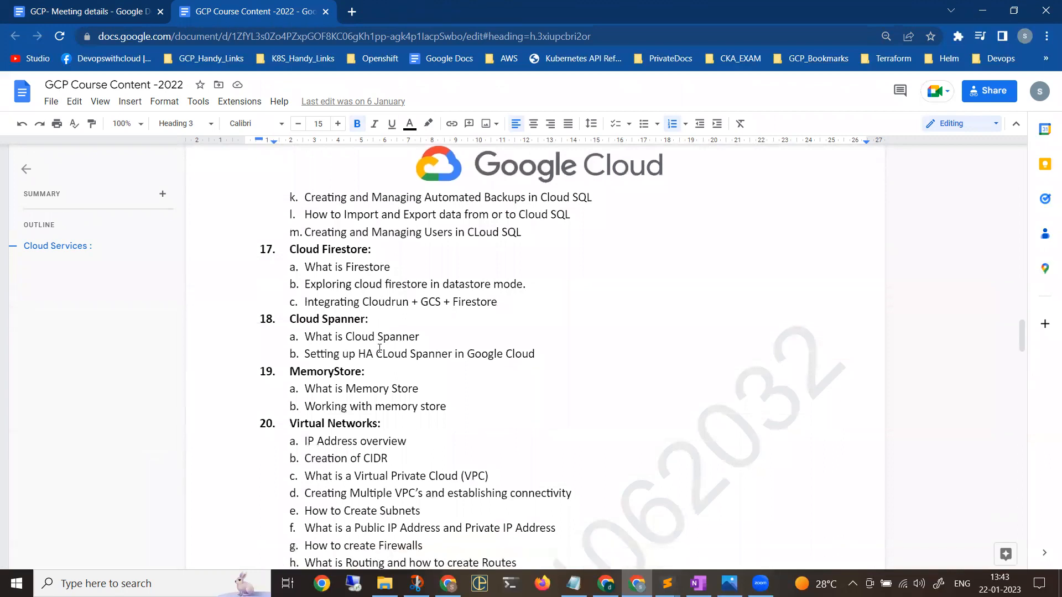
scroll("down", 3)
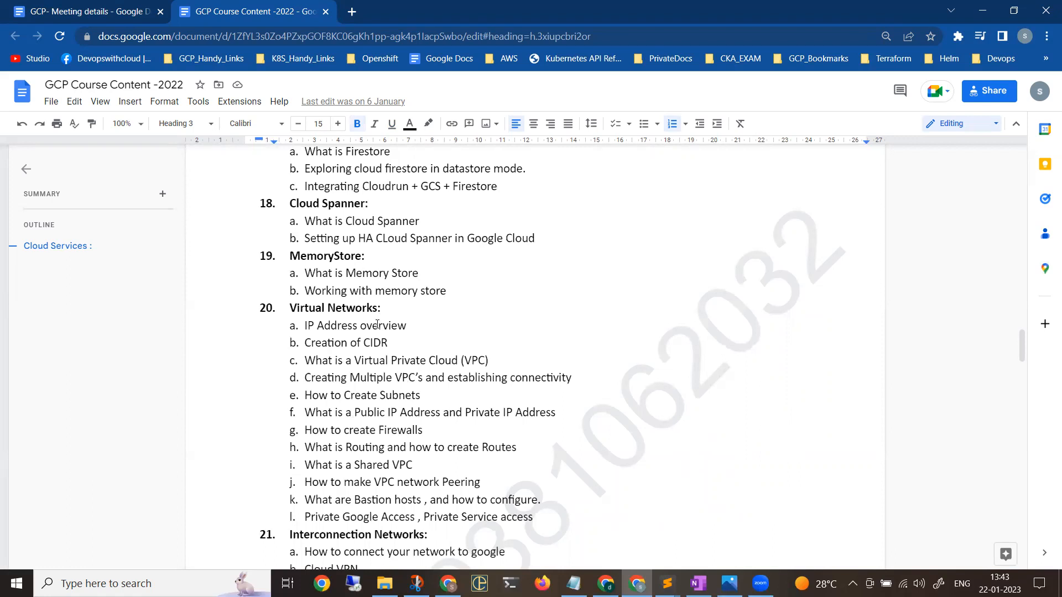
mouse_move(364, 328)
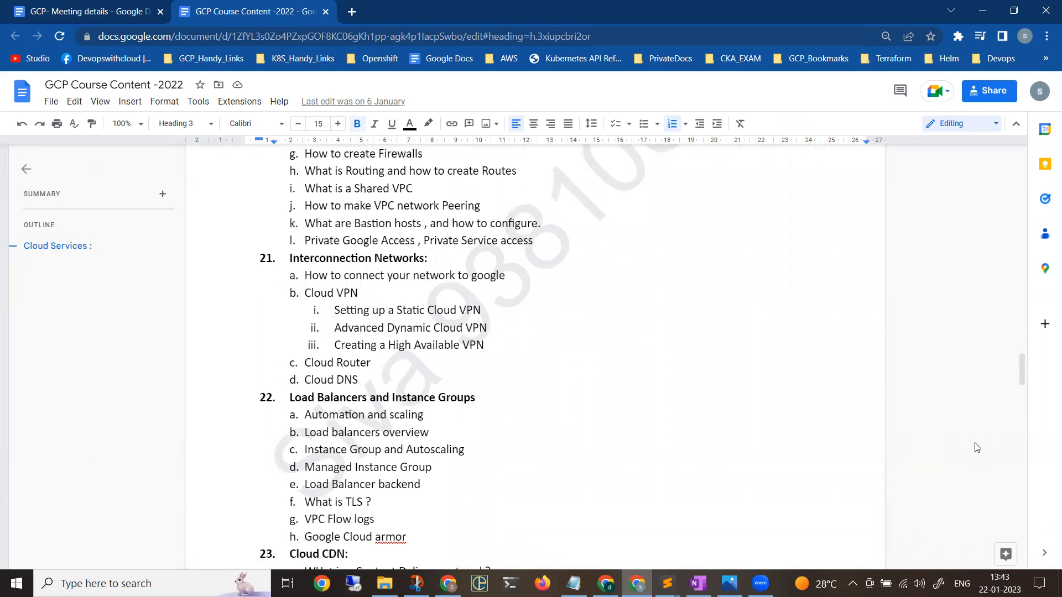
left_click(995, 583)
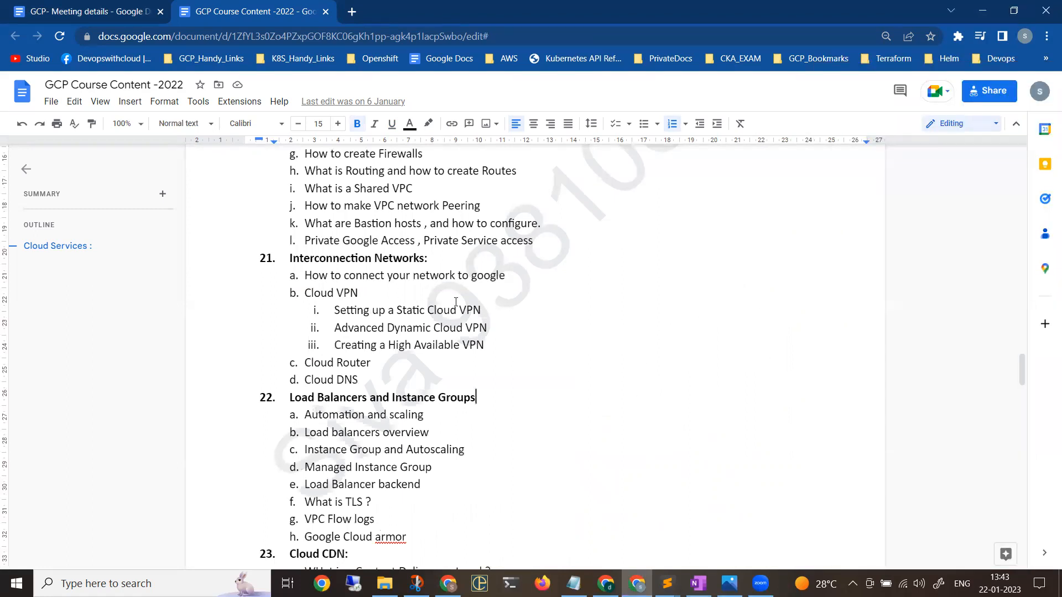
mouse_move(522, 263)
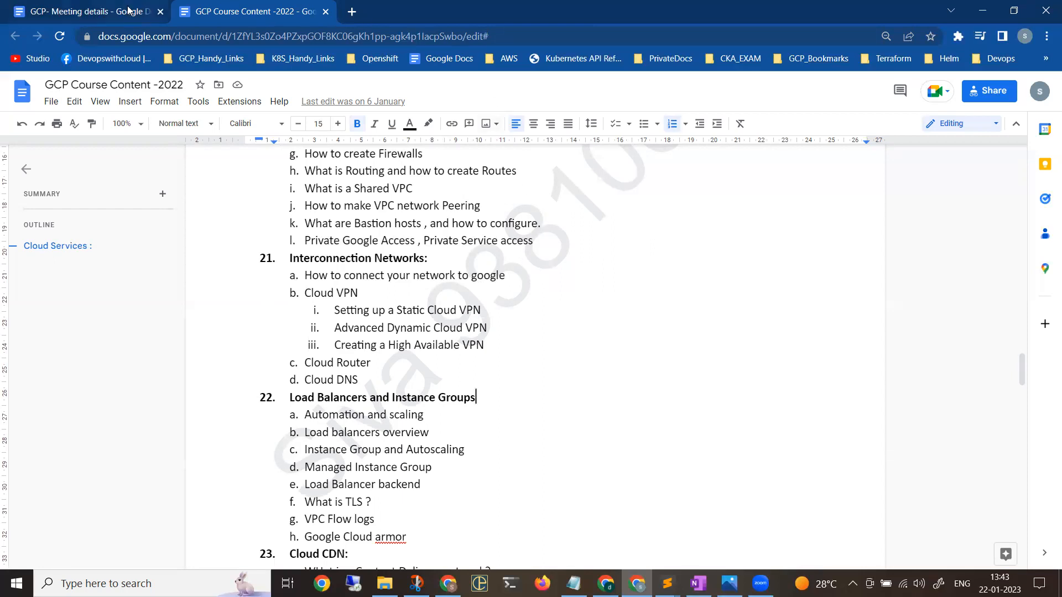
left_click(81, 11)
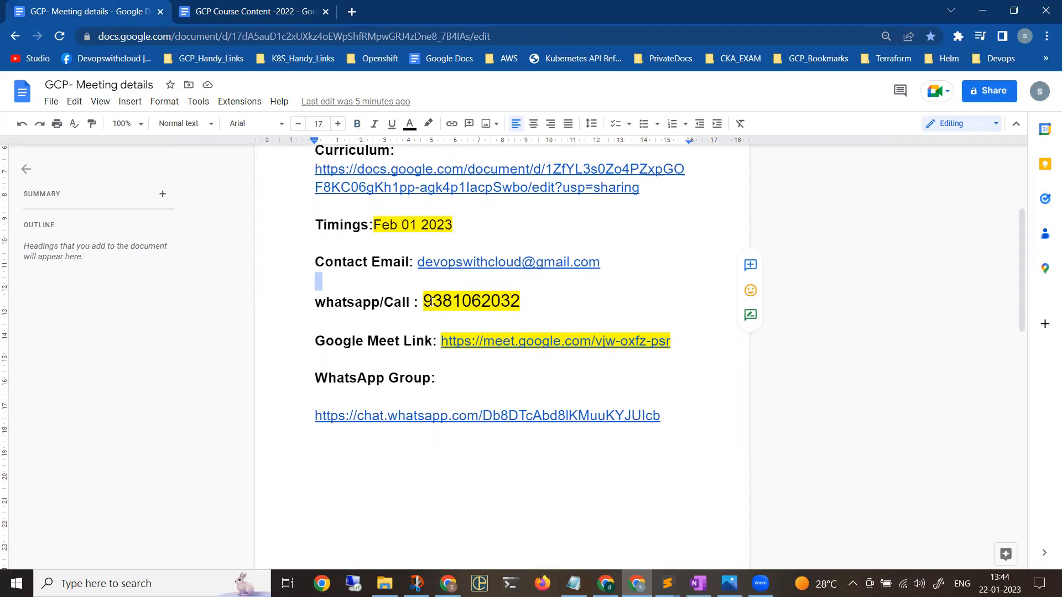
Highlight the end of the WhatsApp group link and dismiss its preview without changing the doc
left_click_drag(425, 301, 520, 301)
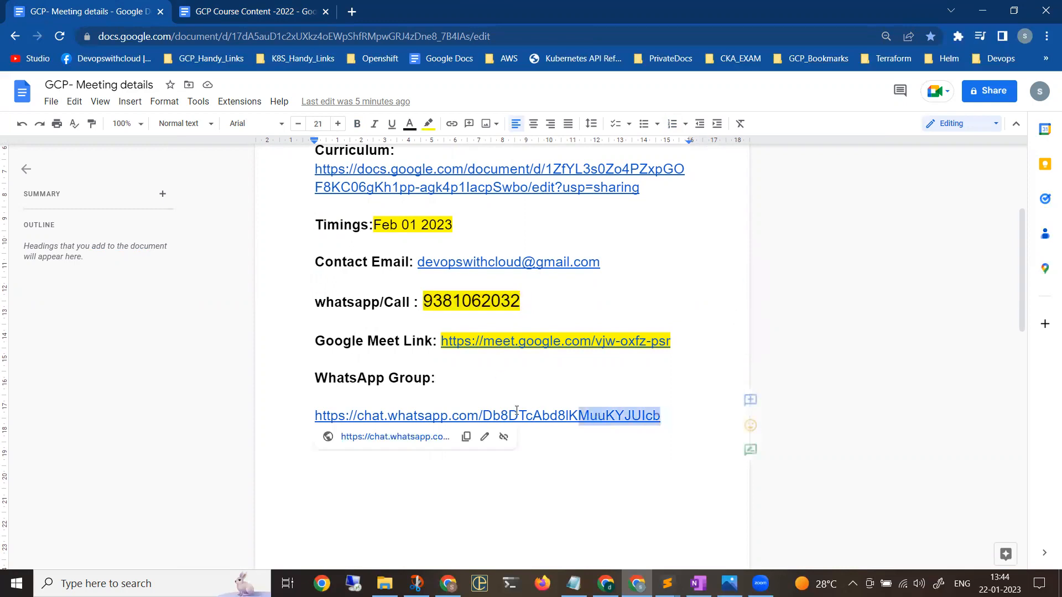
left_click(514, 467)
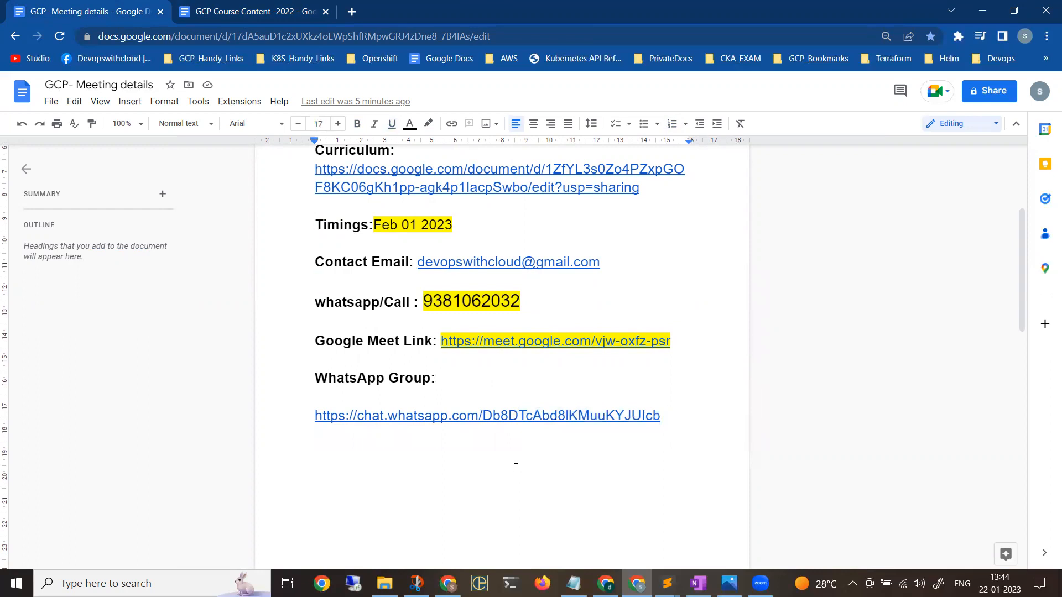
mouse_move(415, 475)
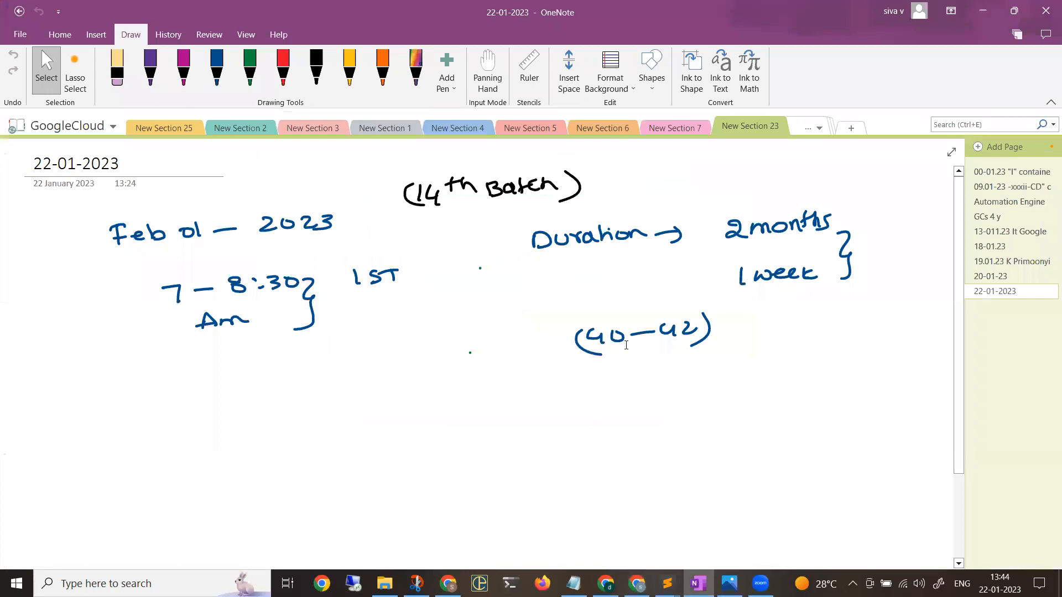
Handwrite 'Gcp admin, infra, Architect' in green ink below the class timing
scroll("down", 3)
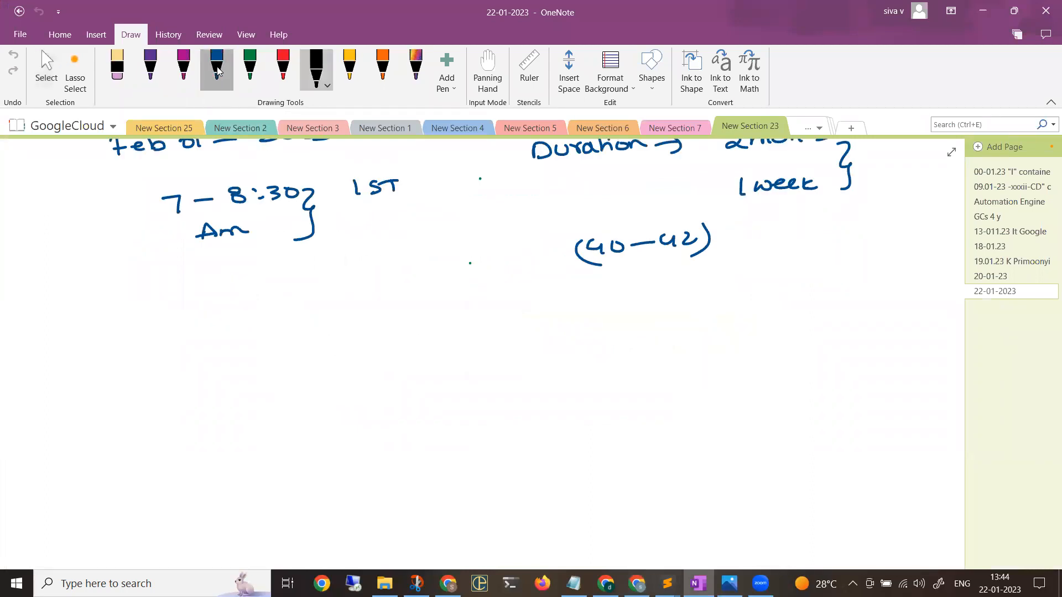
left_click(249, 67)
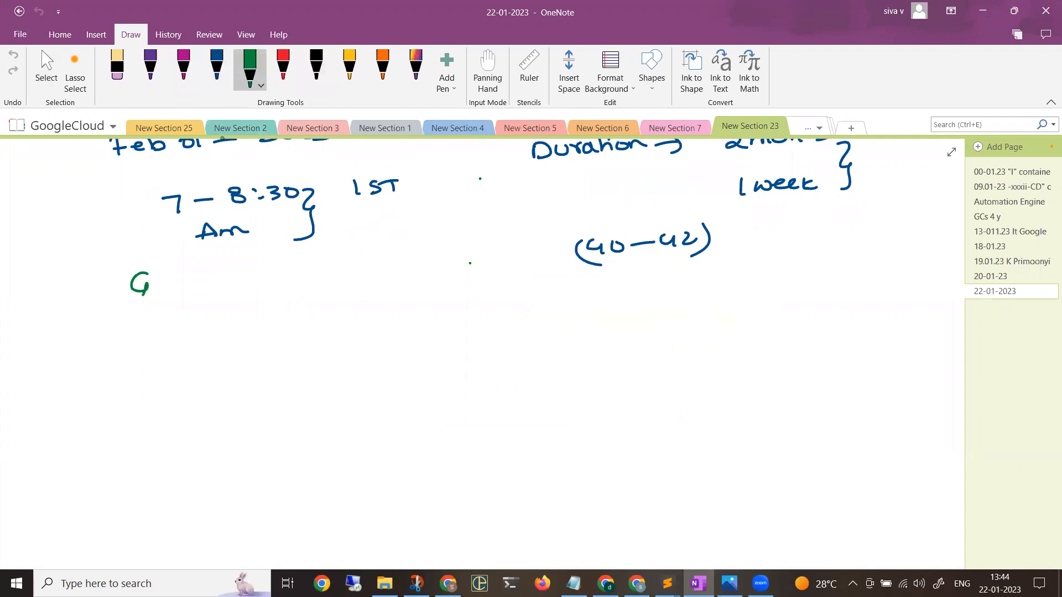
left_click_drag(156, 284, 261, 284)
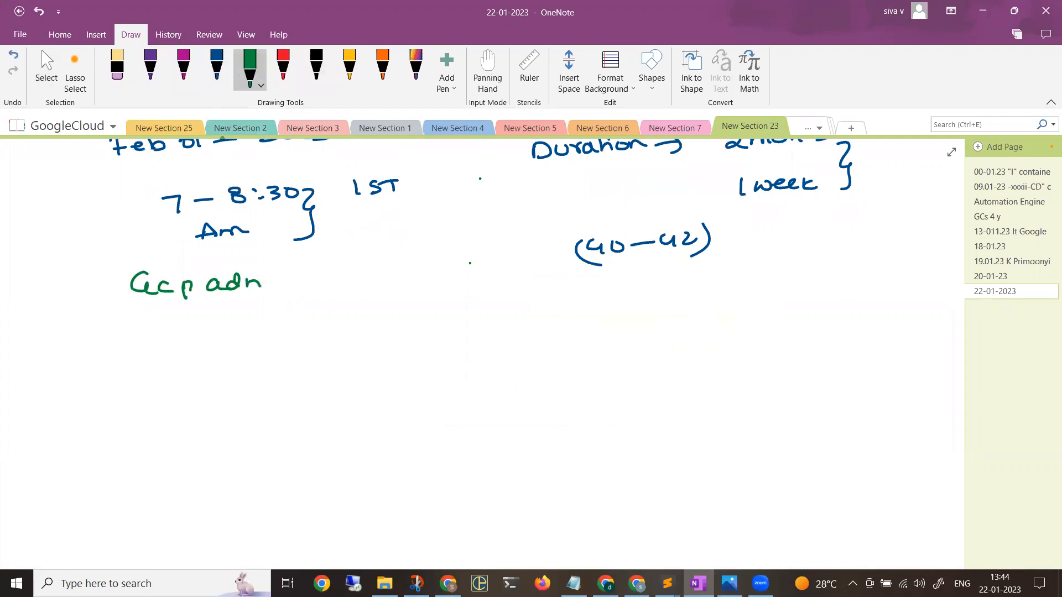
left_click_drag(236, 281, 352, 278)
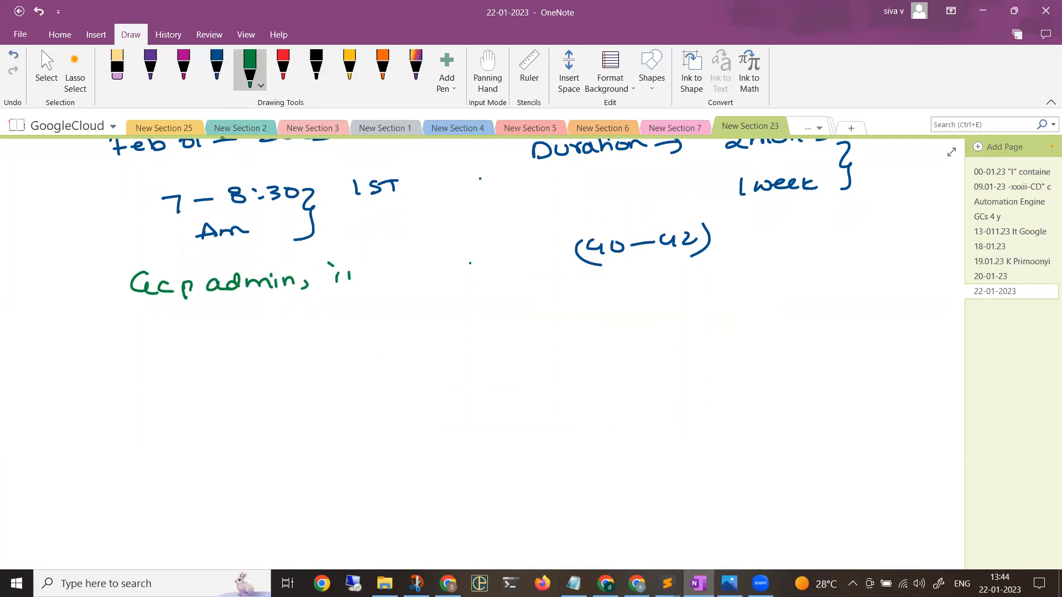
left_click_drag(319, 278, 413, 277)
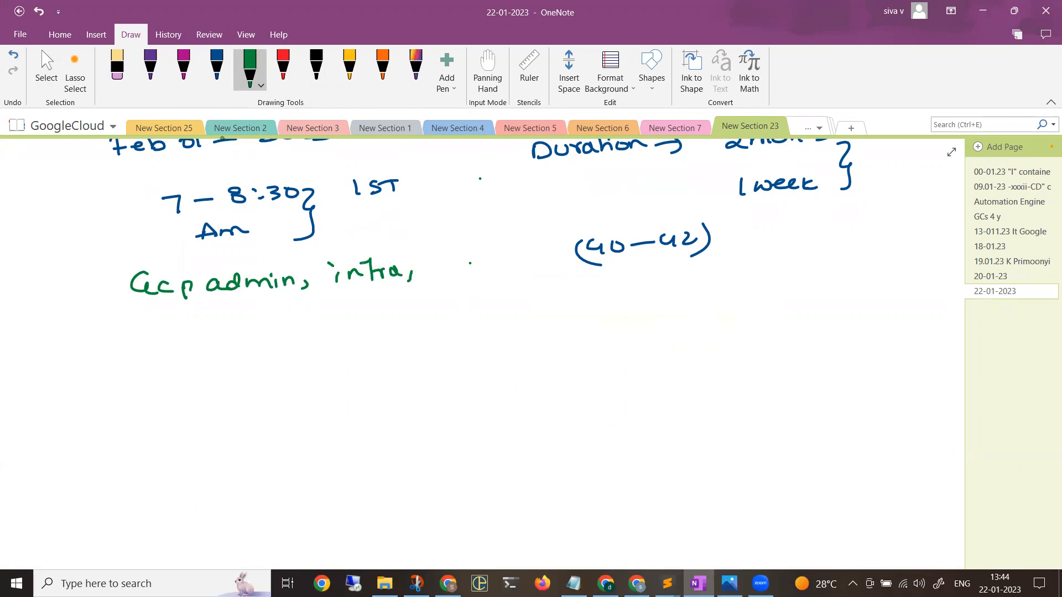
left_click_drag(430, 271, 454, 268)
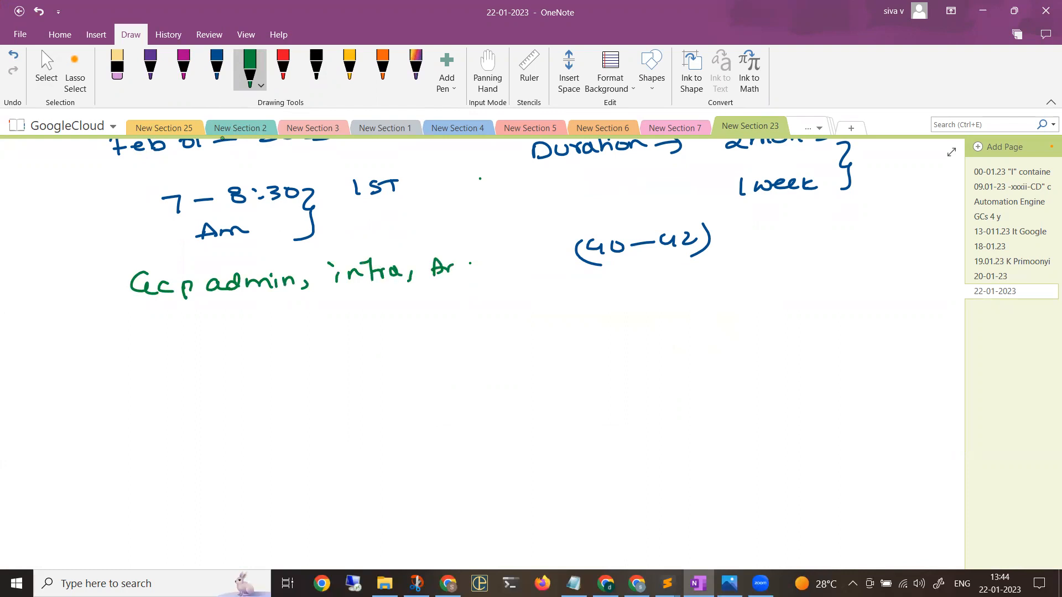
left_click_drag(434, 264, 524, 264)
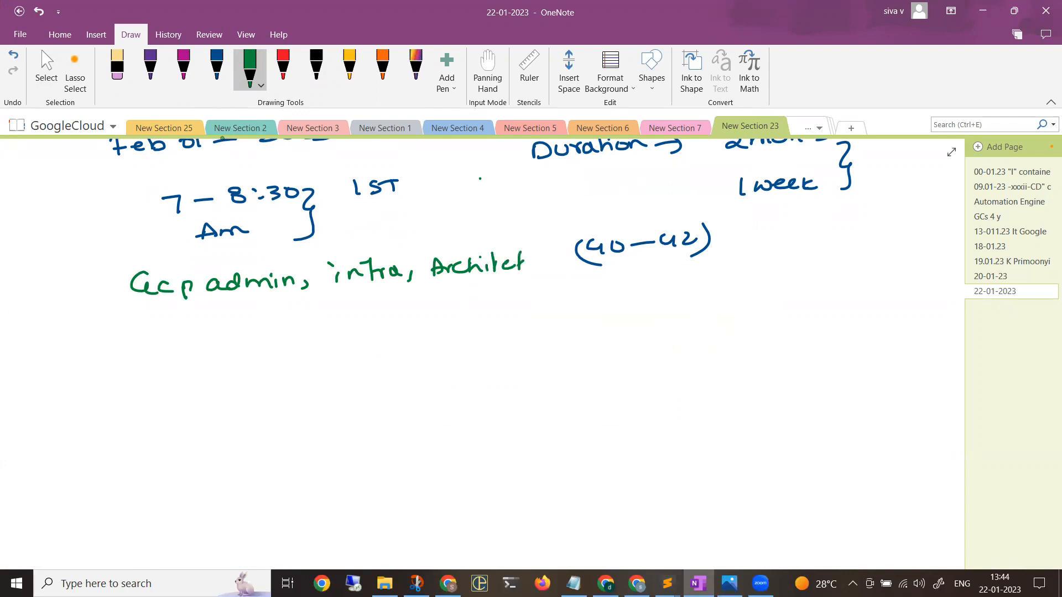
Add the devops note with a curving arrow, then show February 2023 in the taskbar calendar
left_click_drag(254, 332, 322, 332)
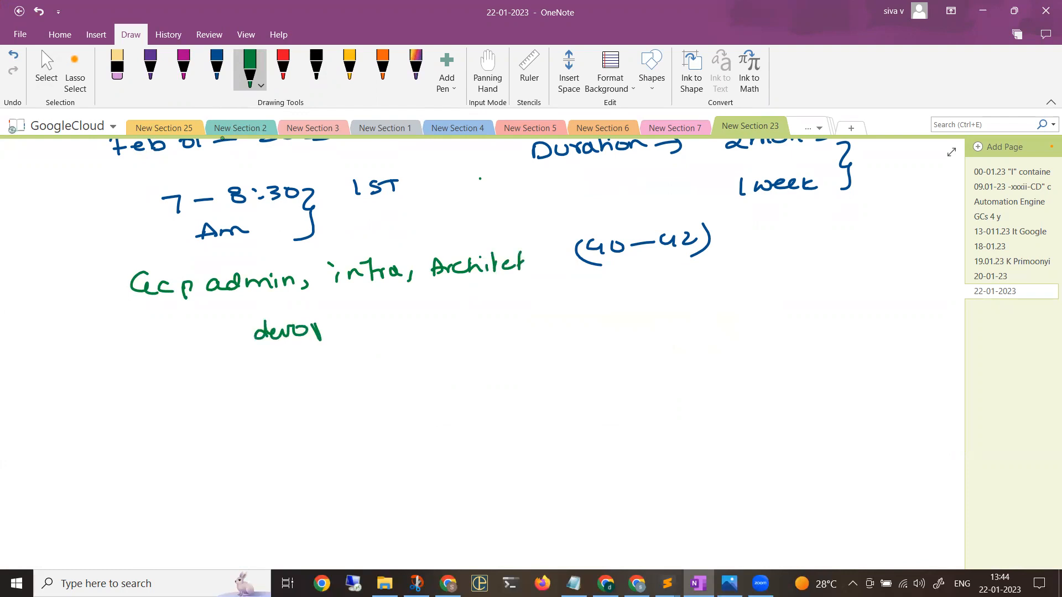
left_click_drag(159, 319, 312, 352)
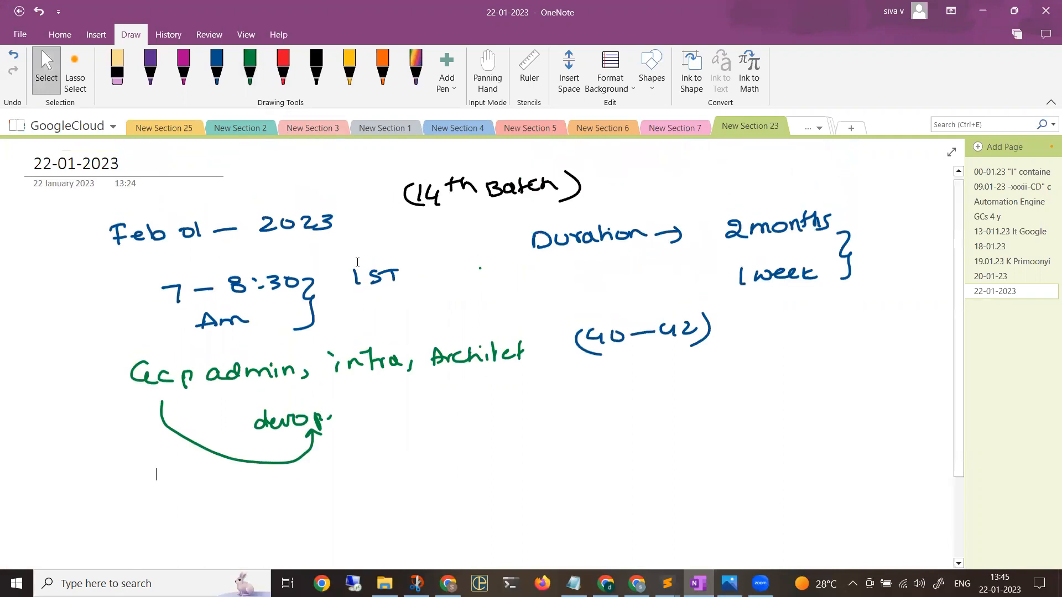
mouse_move(852, 457)
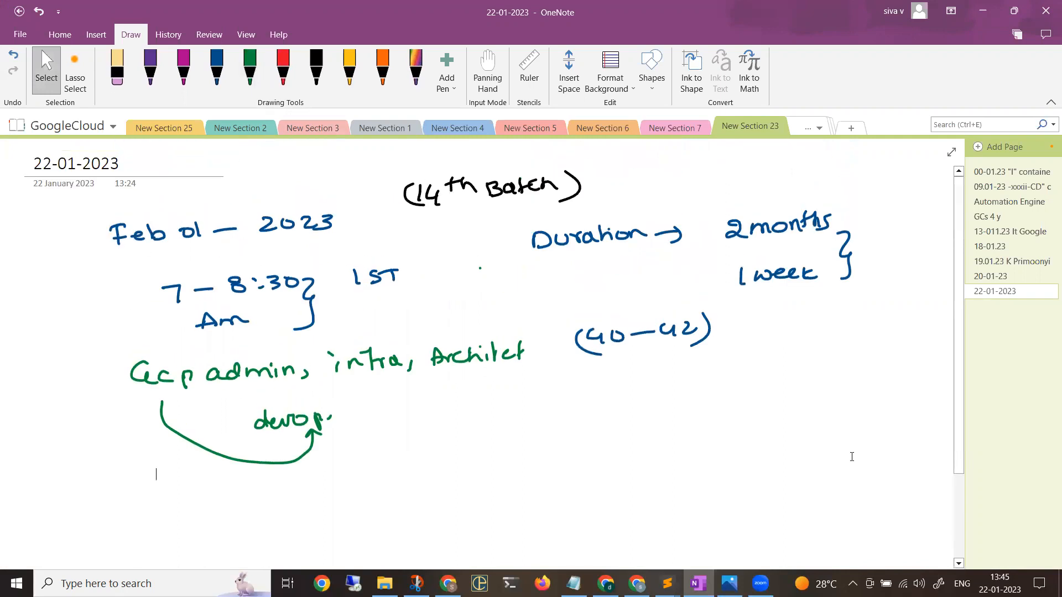
left_click(996, 583)
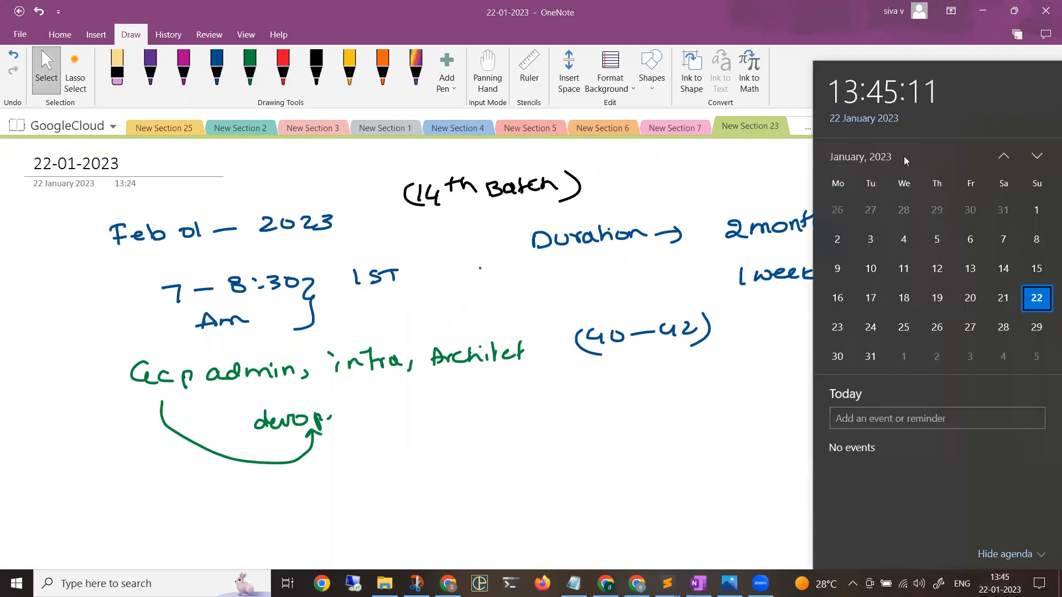
left_click(1037, 156)
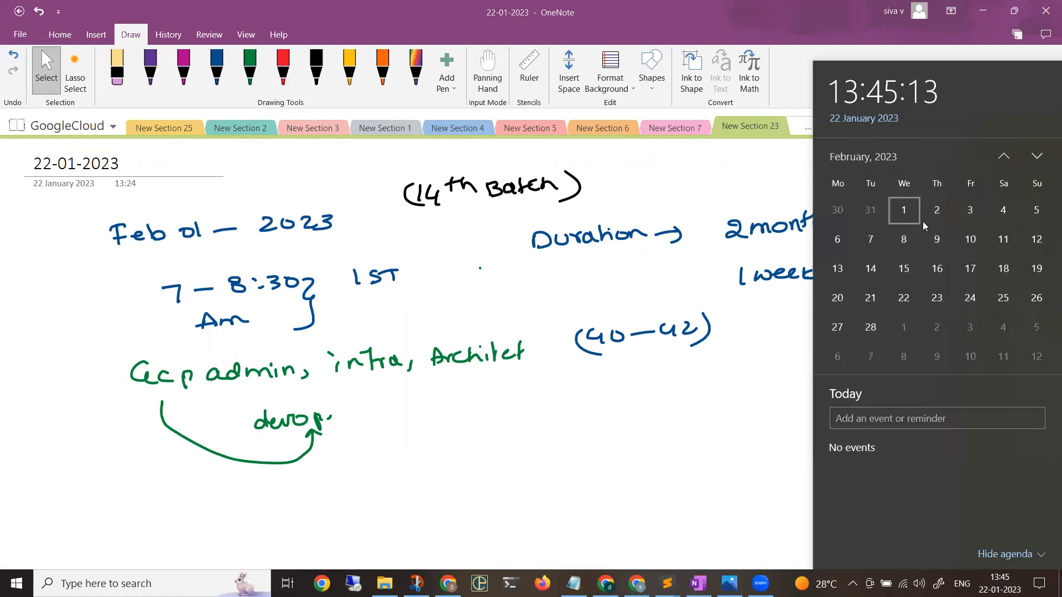